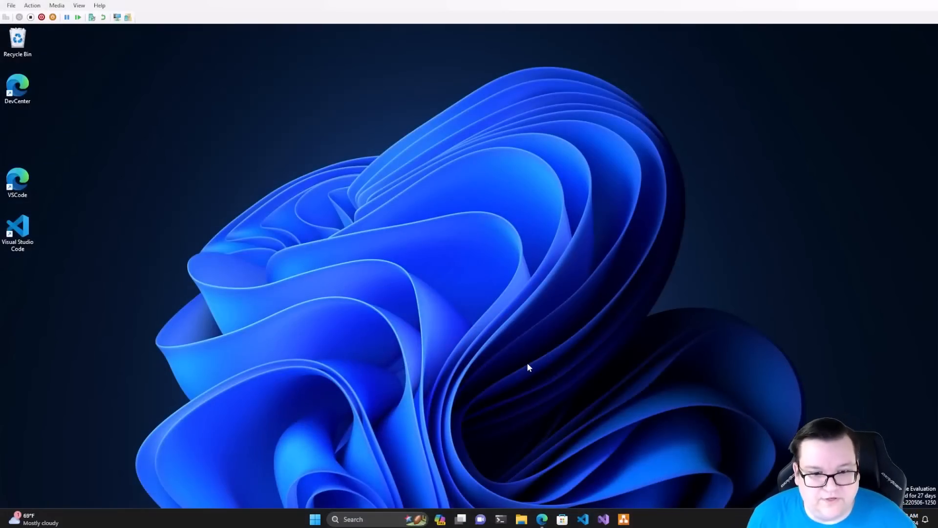
mouse_move(315, 519)
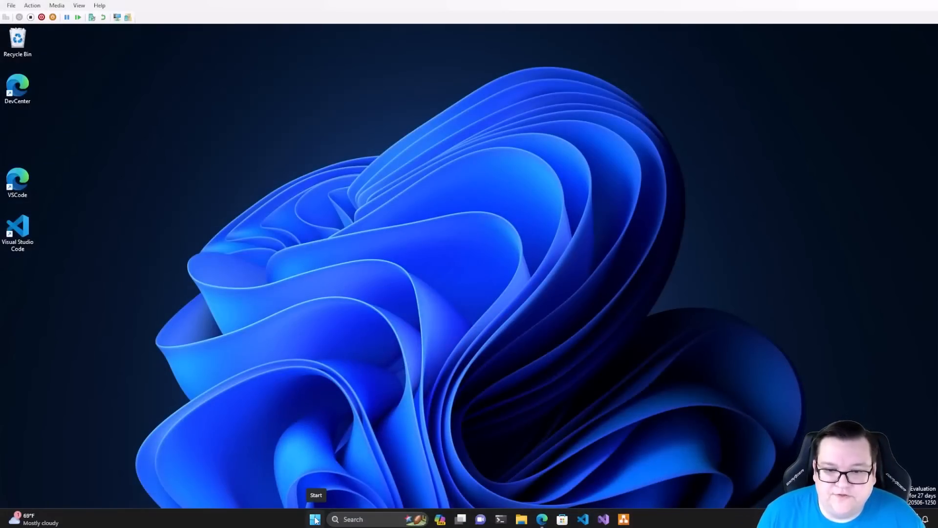
Open a standard Windows PowerShell terminal from the Start button's quick-link menu
right_click(314, 519)
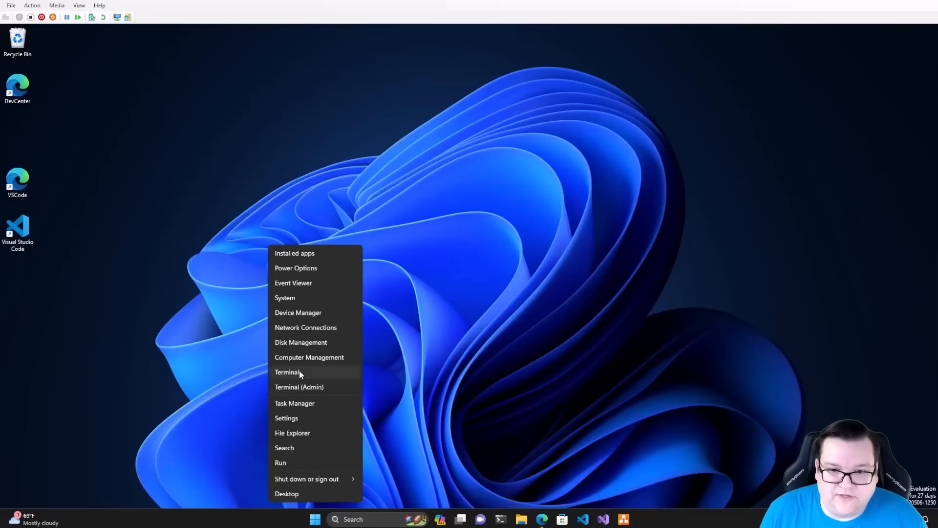
mouse_move(299, 387)
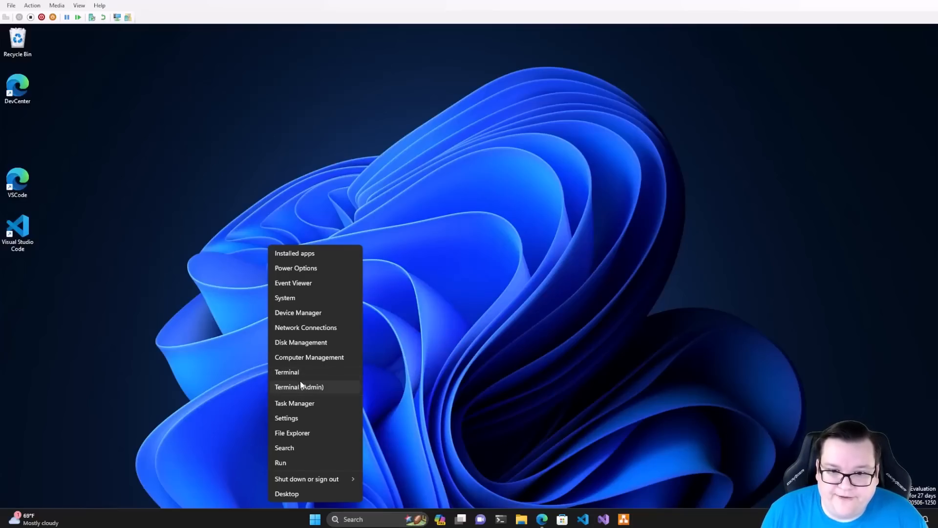
click(287, 371)
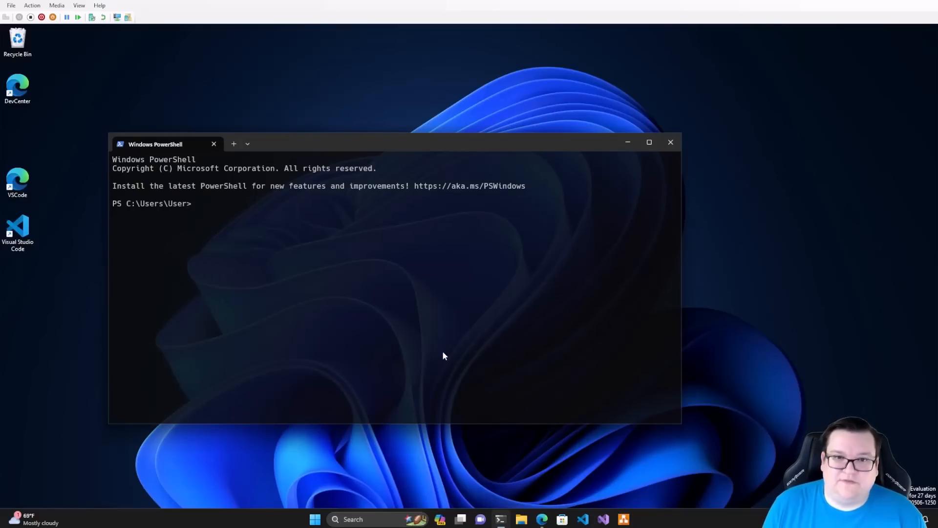
mouse_move(648, 144)
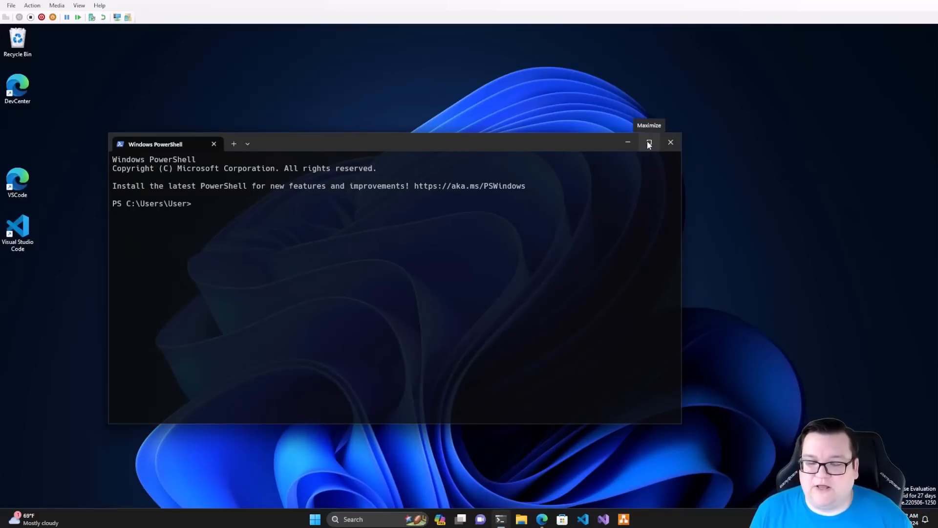
Maximize the Windows Terminal window to full screen
click(648, 142)
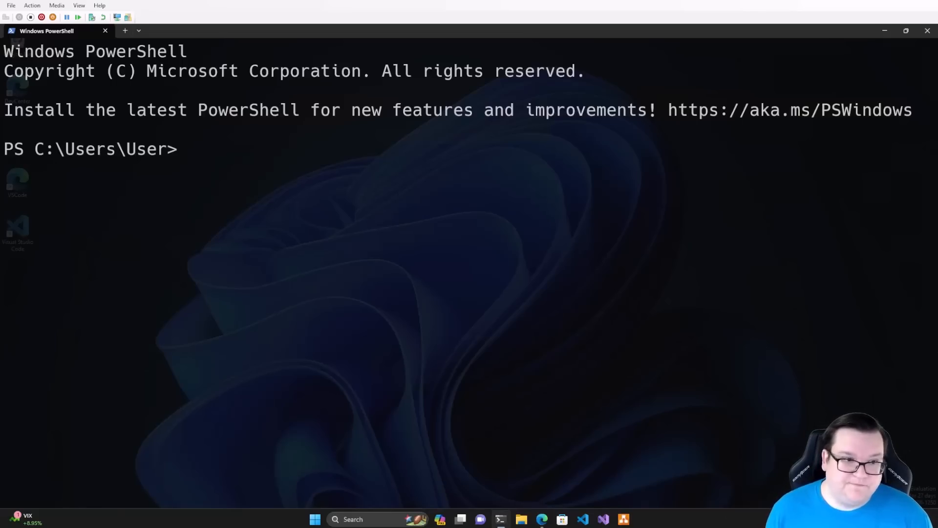
Run dism /online /cleanup-image /checkhealth unelevated, which returns Error 740
text(dism)
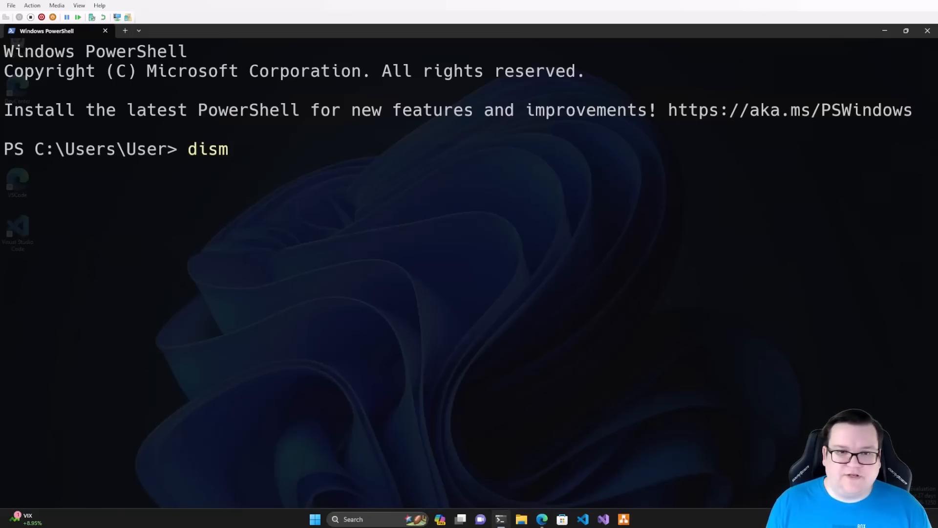
text(/)
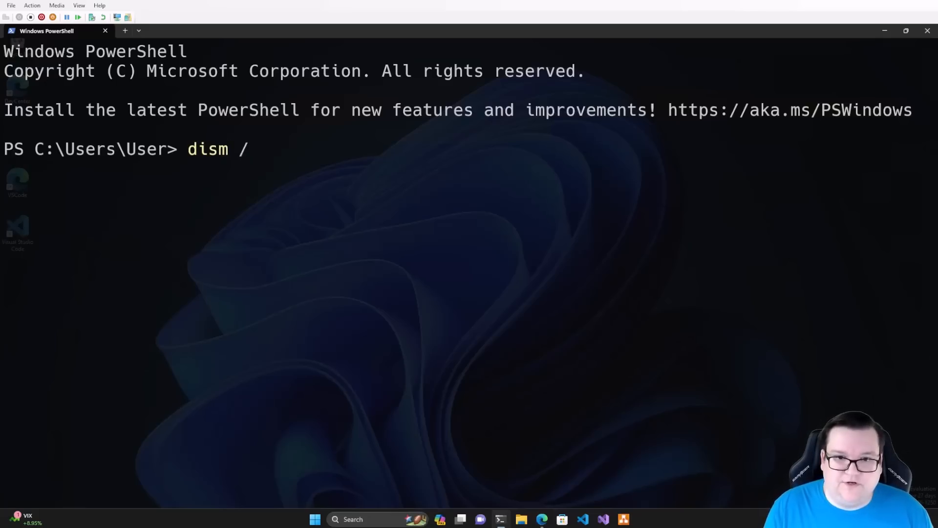
text(online)
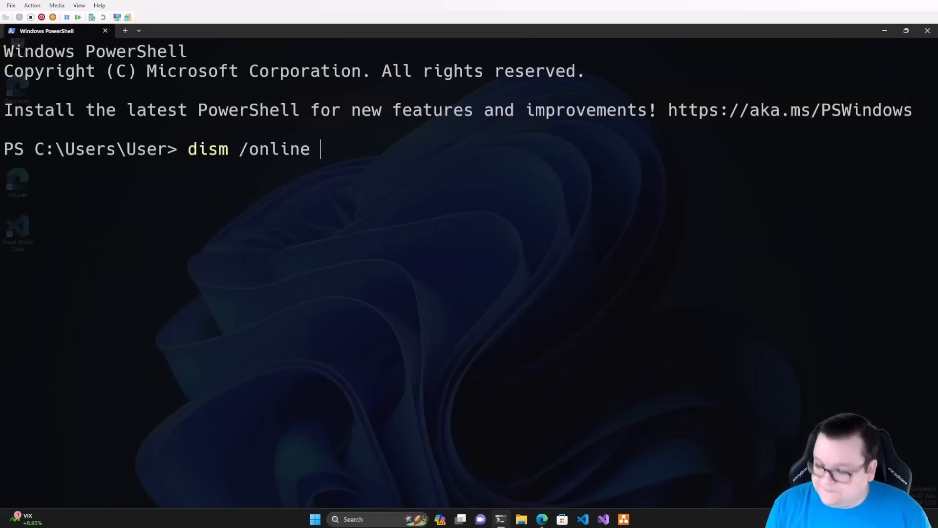
text(/)
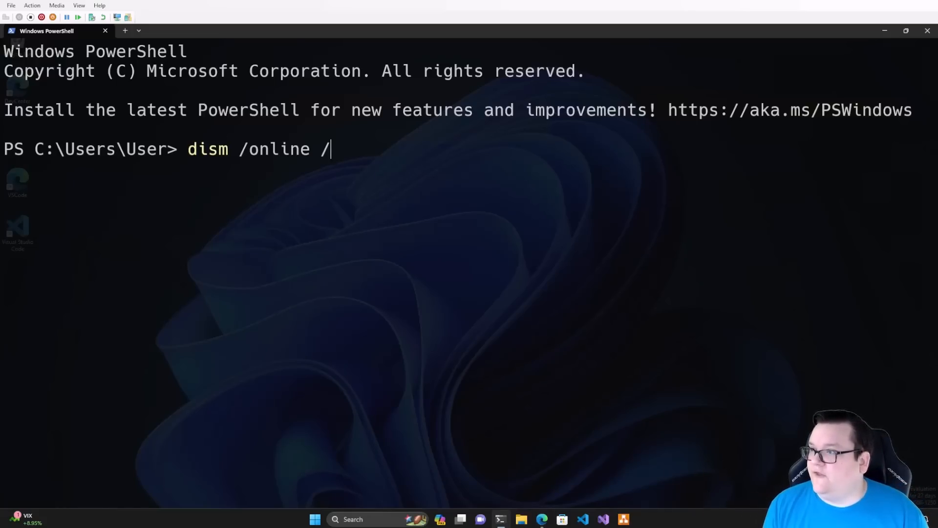
text(clear)
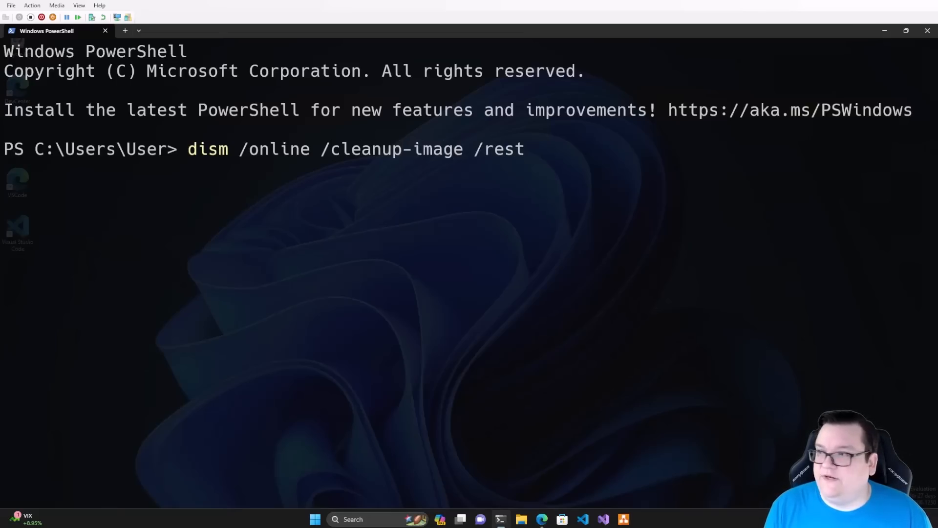
key(BackSpace)
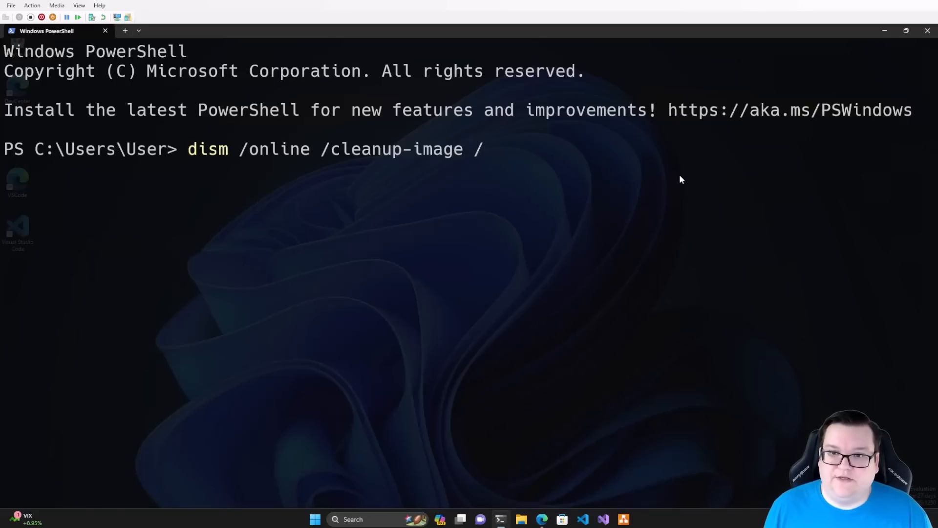
text(check)
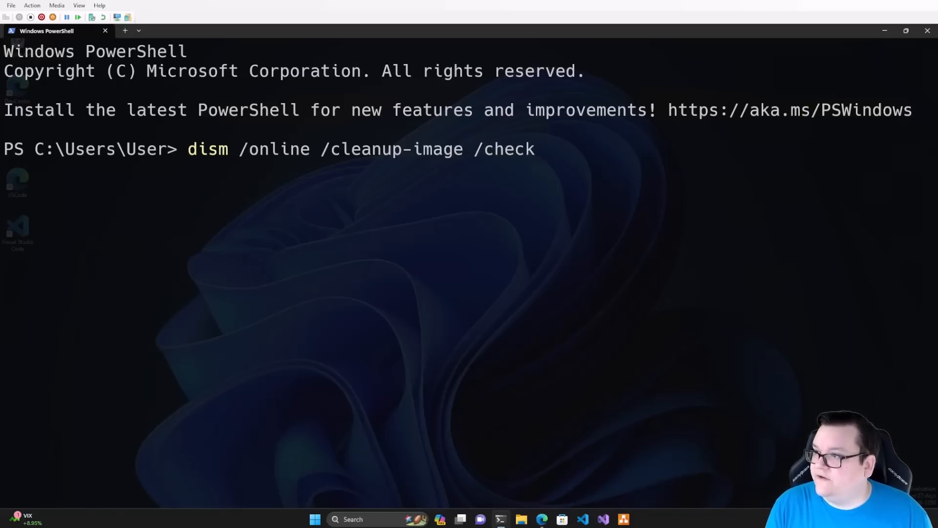
key(Enter)
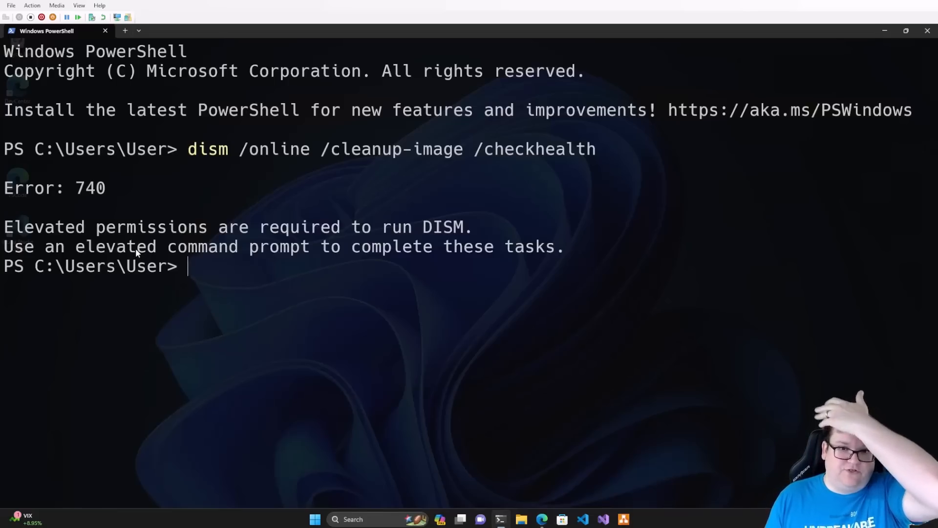
mouse_move(530, 258)
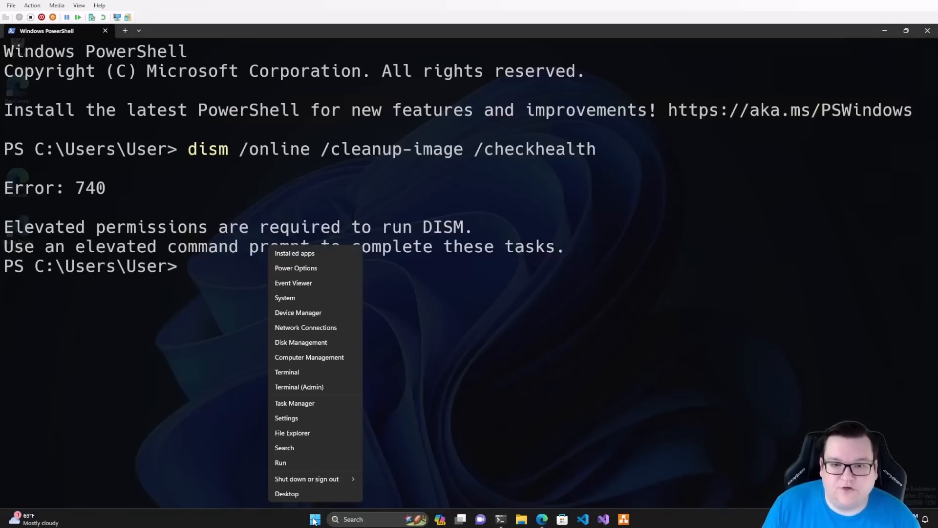
mouse_move(294, 392)
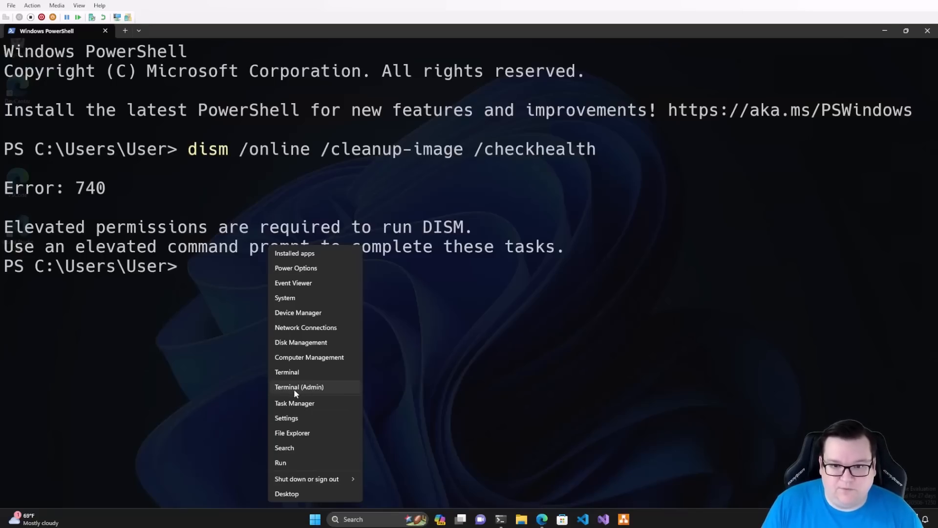
Search Start for PowerShell, run it as administrator, and approve the UAC prompt
click(299, 387)
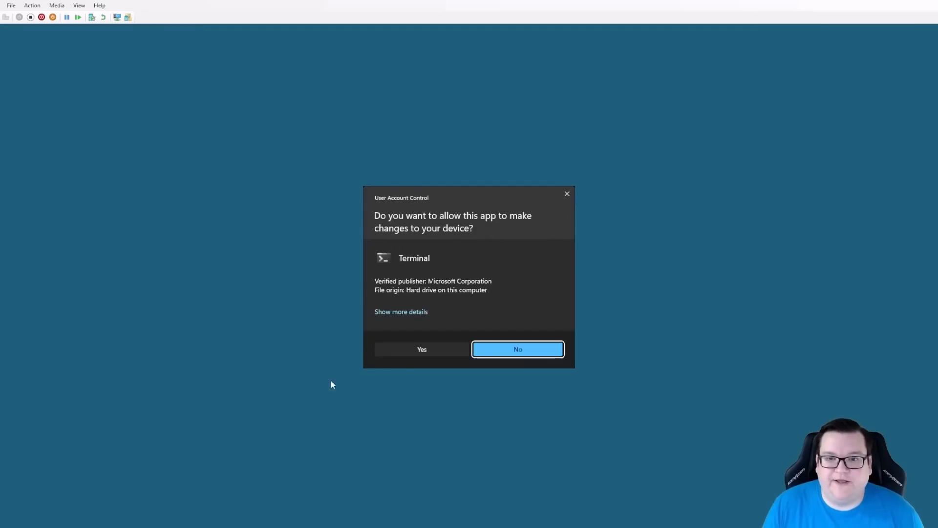
right_click(315, 519)
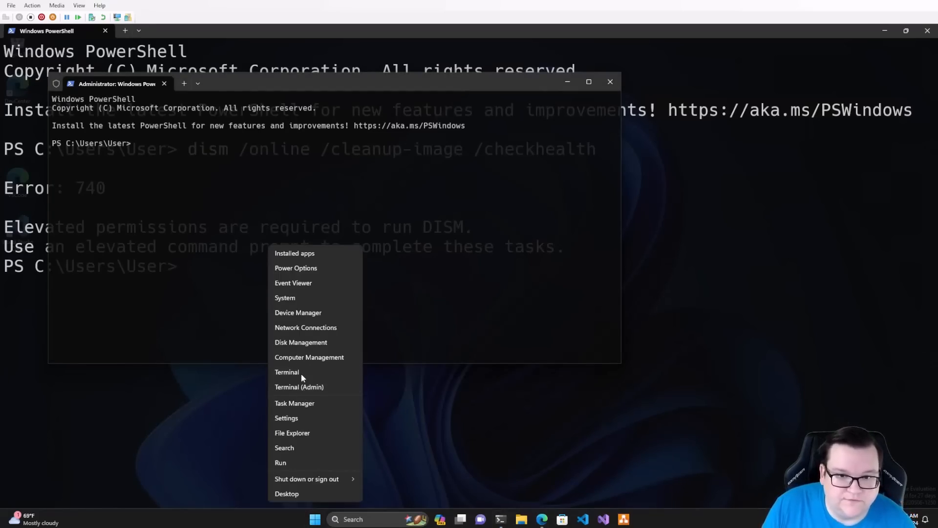
mouse_move(299, 387)
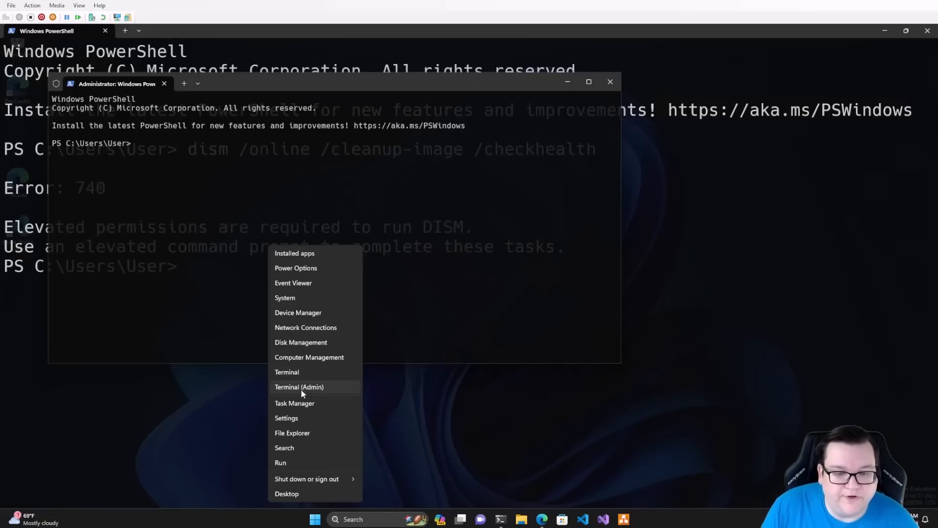
click(314, 519)
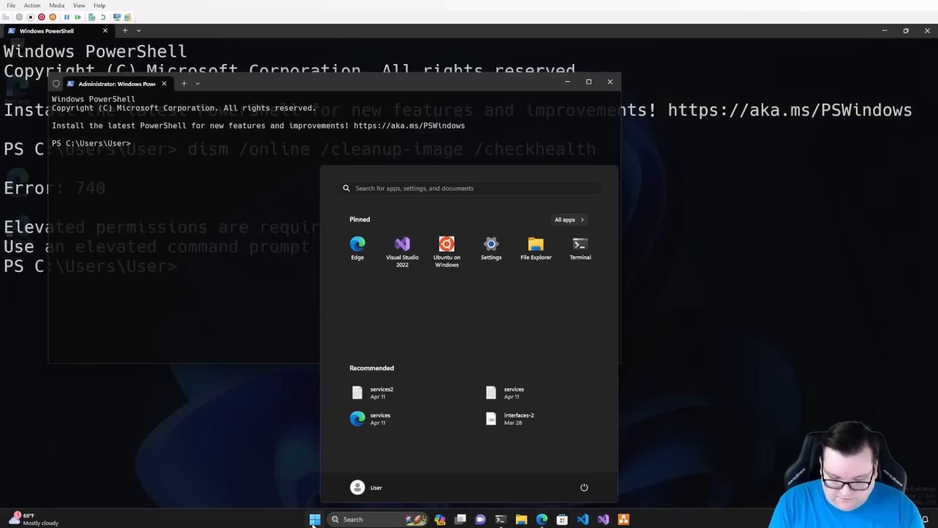
text(powershell)
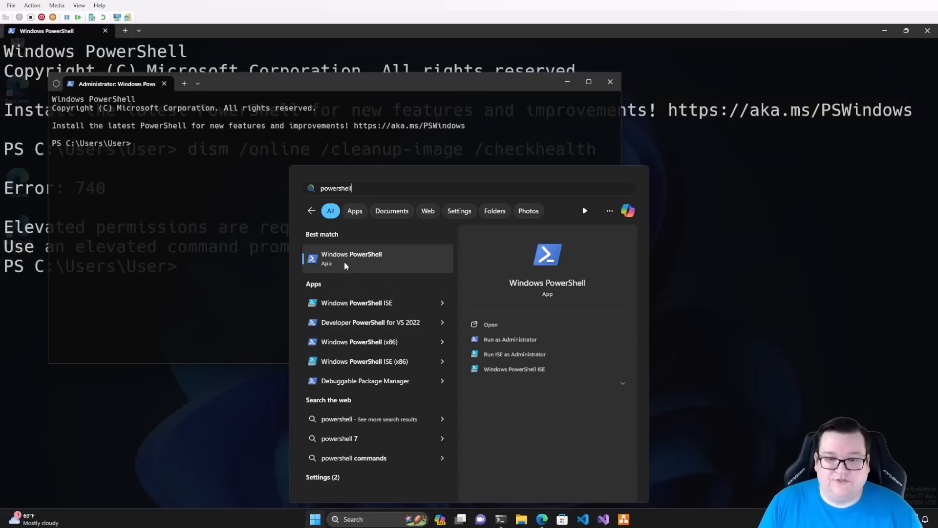
right_click(352, 258)
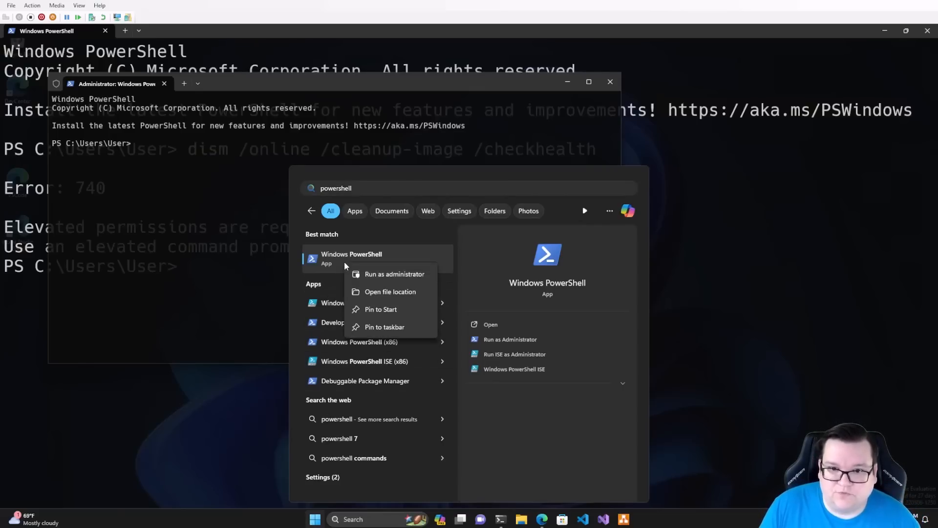
click(395, 274)
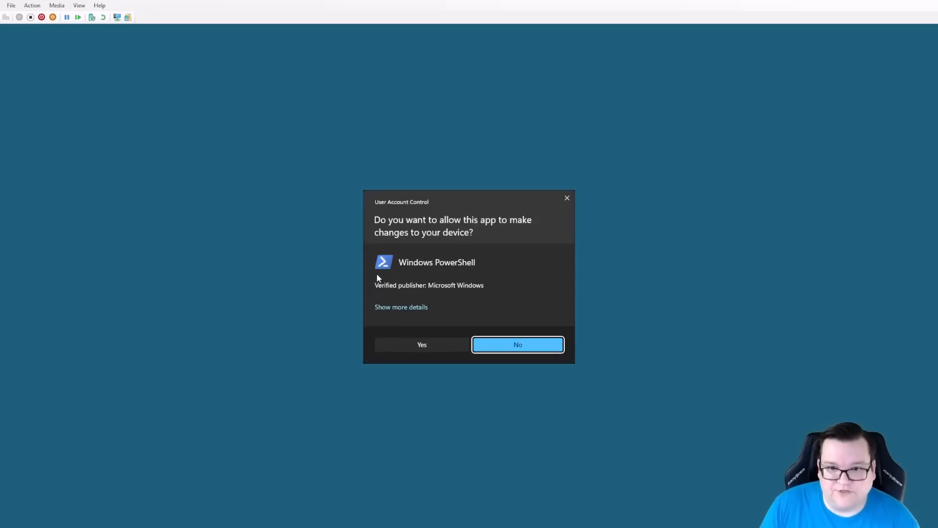
click(421, 344)
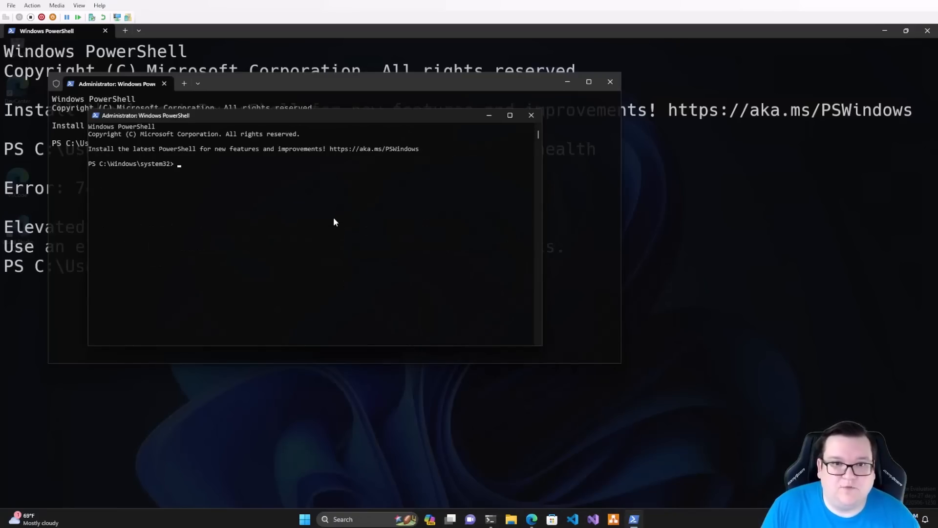
mouse_move(518, 191)
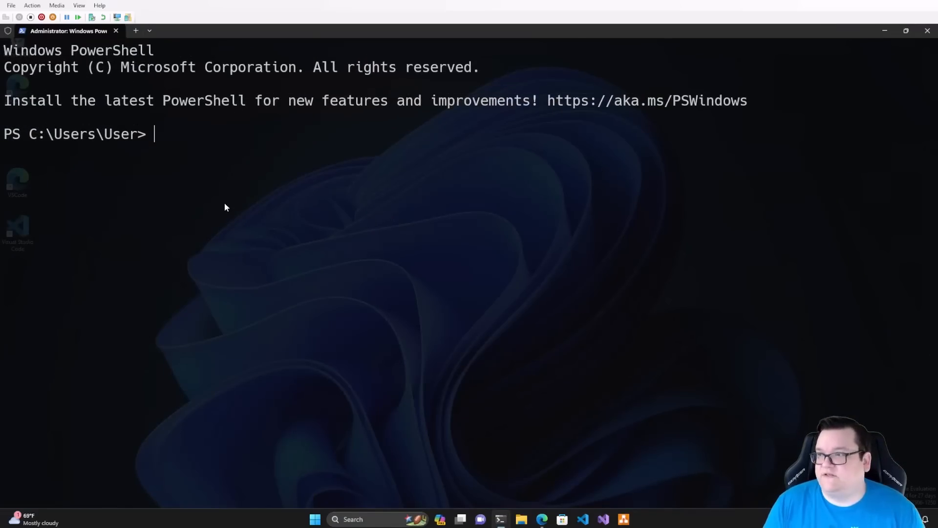
Run dism /online /cleanup-image /checkhealth elevated and highlight the no-corruption result line
text(dism)
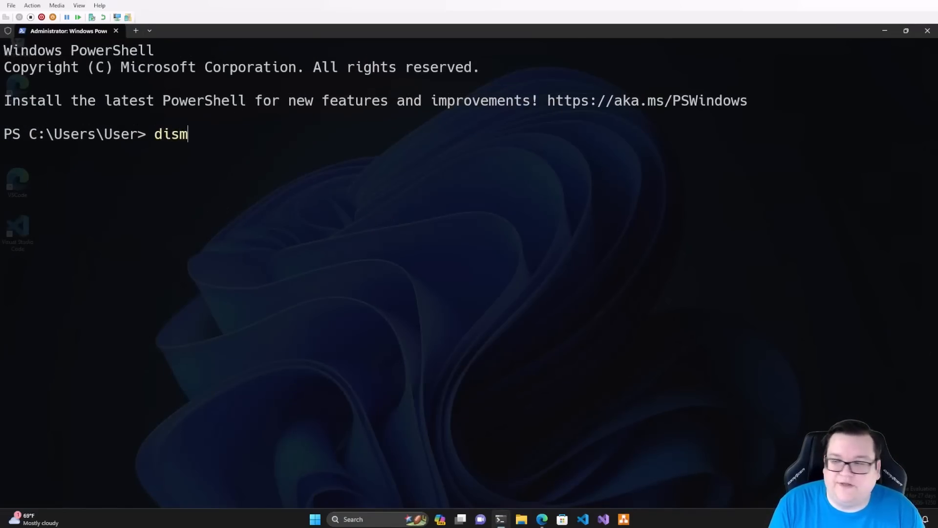
text(/online)
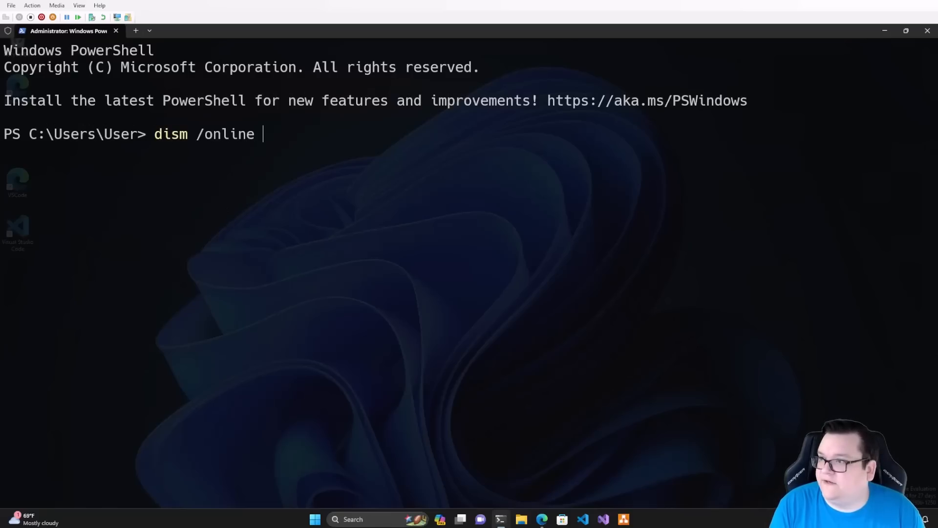
text(/cleanup-ima)
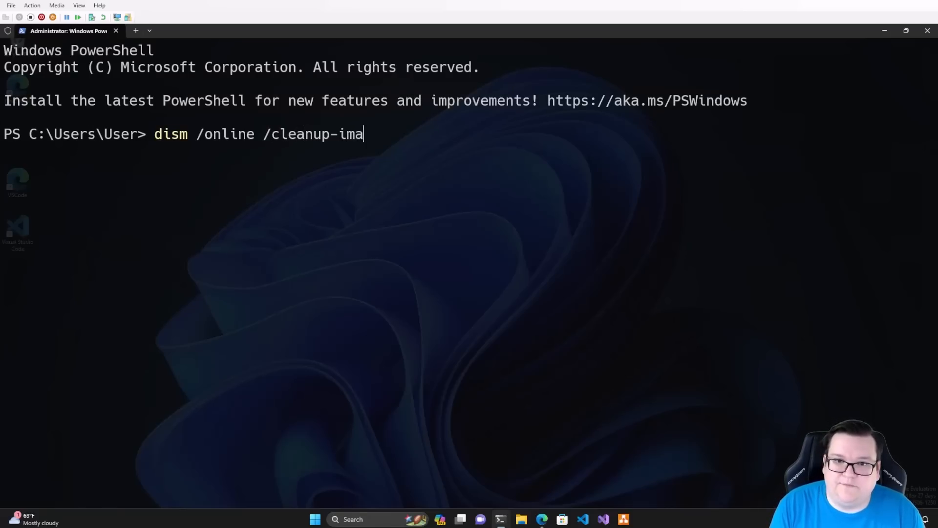
text(ge /checkhealth)
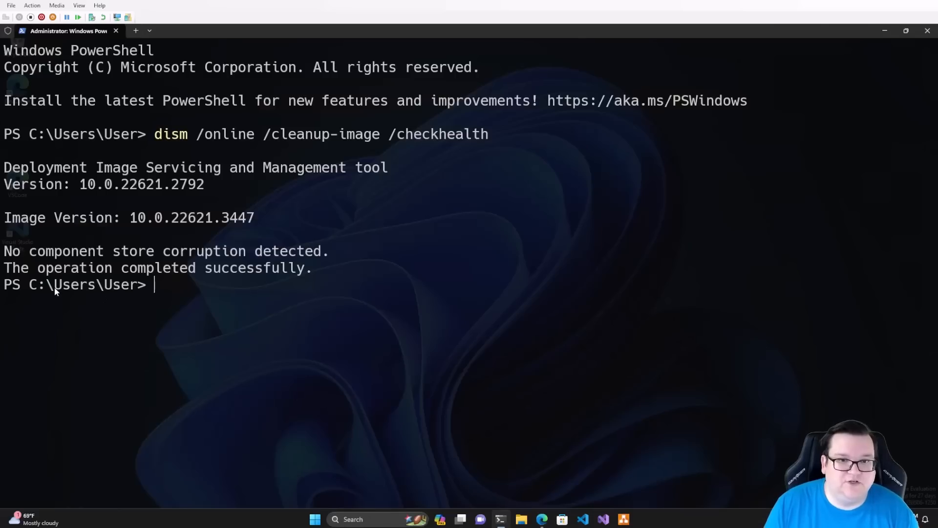
drag(4, 251, 263, 251)
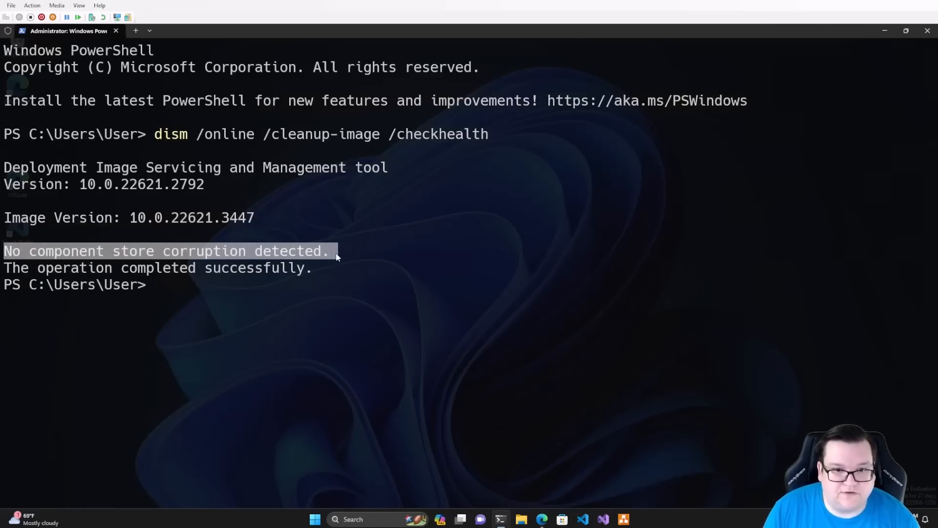
click(165, 285)
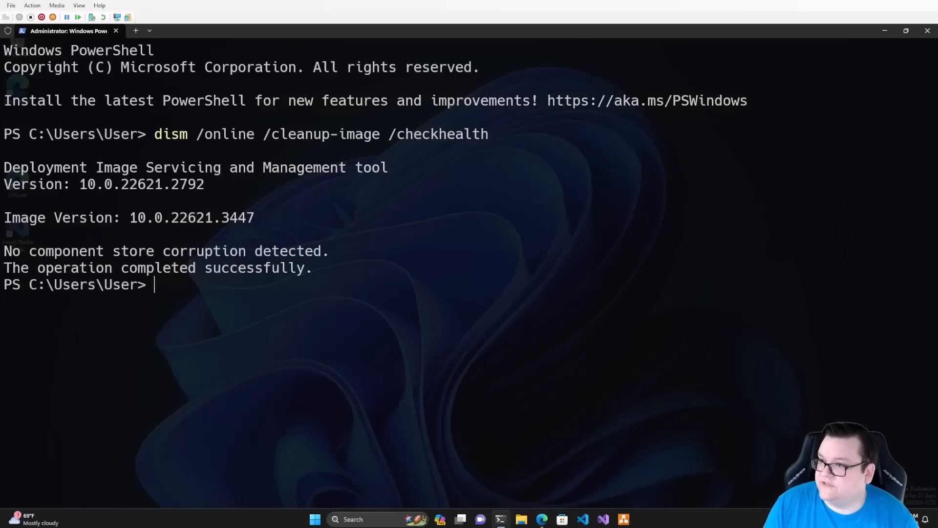
mouse_move(400, 403)
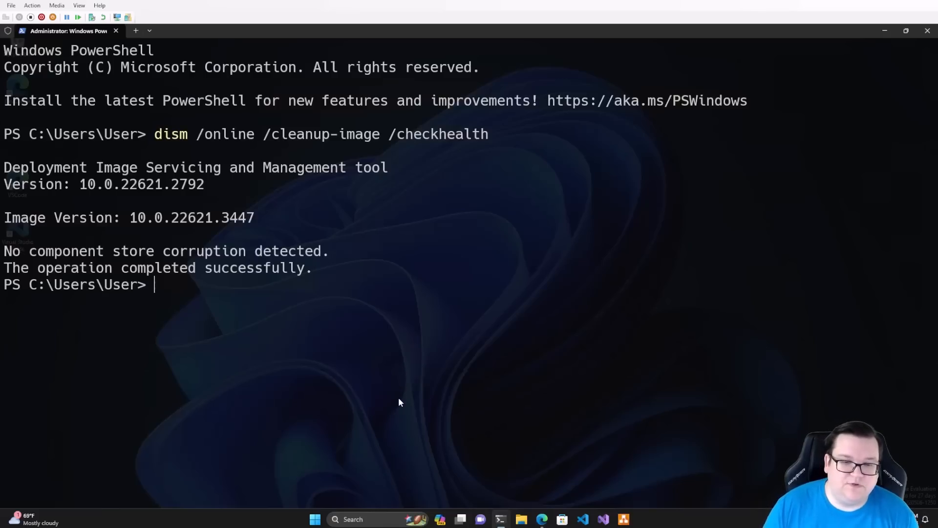
Run dism /online /cleanup-image /scanhealth to 100%, reporting the component store repairable
text(dism /online /cleanup-image /checkh)
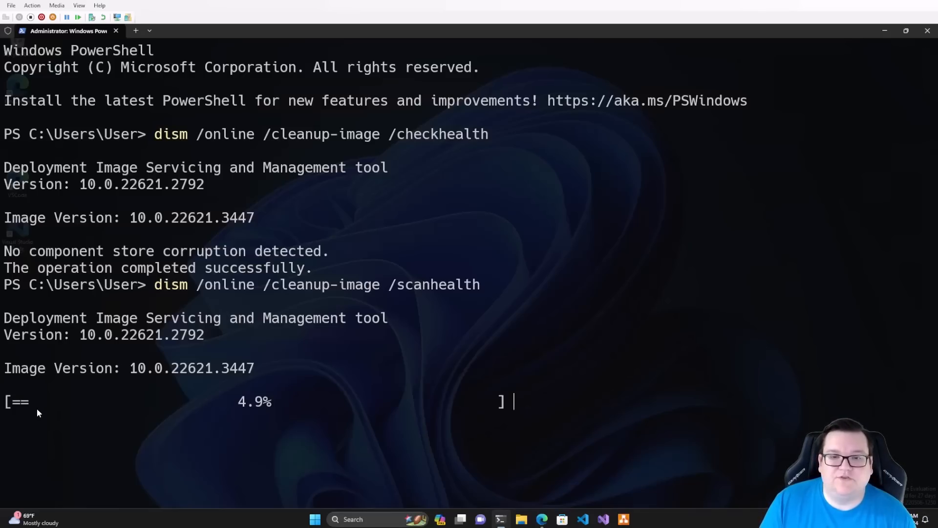
mouse_move(377, 398)
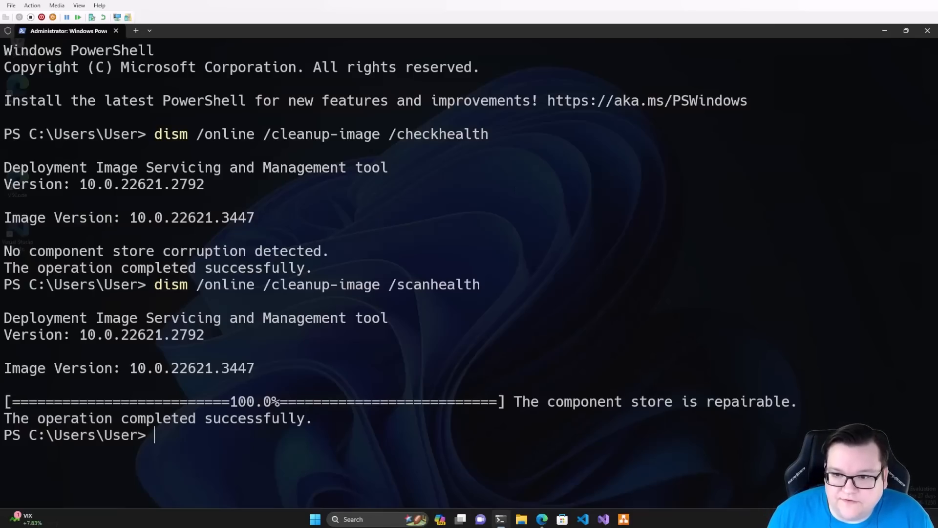
drag(550, 402, 811, 402)
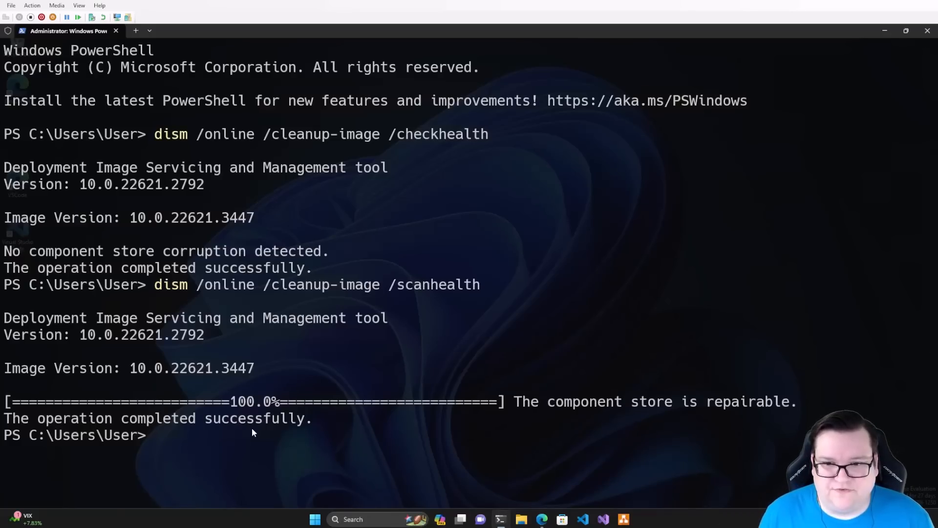
Run dism /online /cleanup-image /restorehealth until the restore completes successfully
text(dism /online /cleanup-image /scanheal)
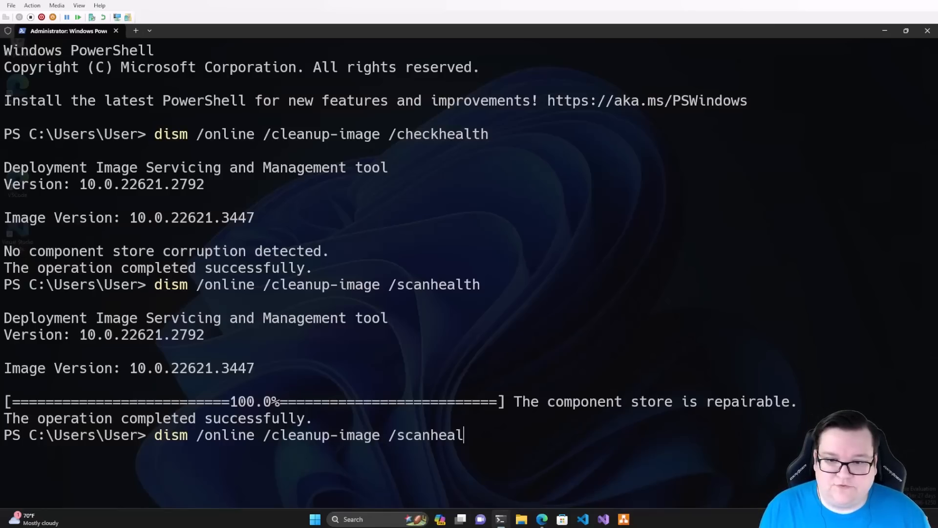
text(re)
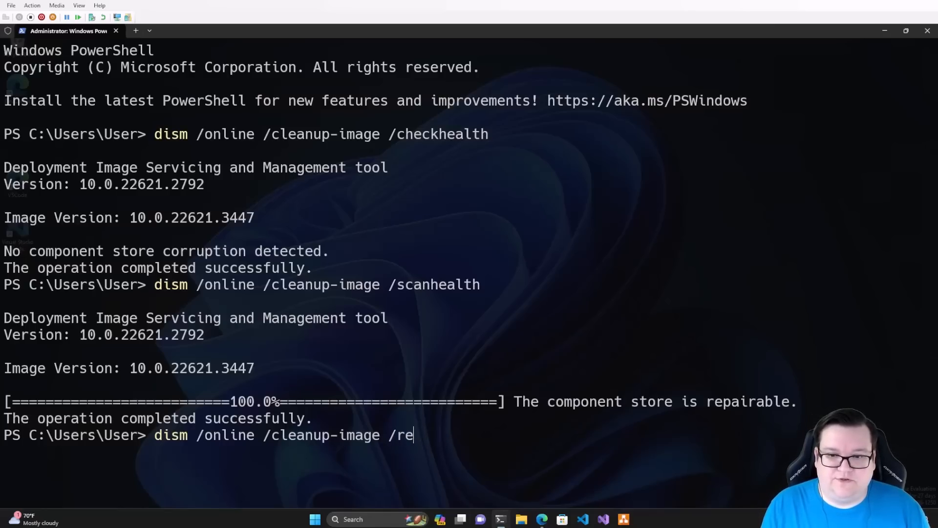
text(storehealth)
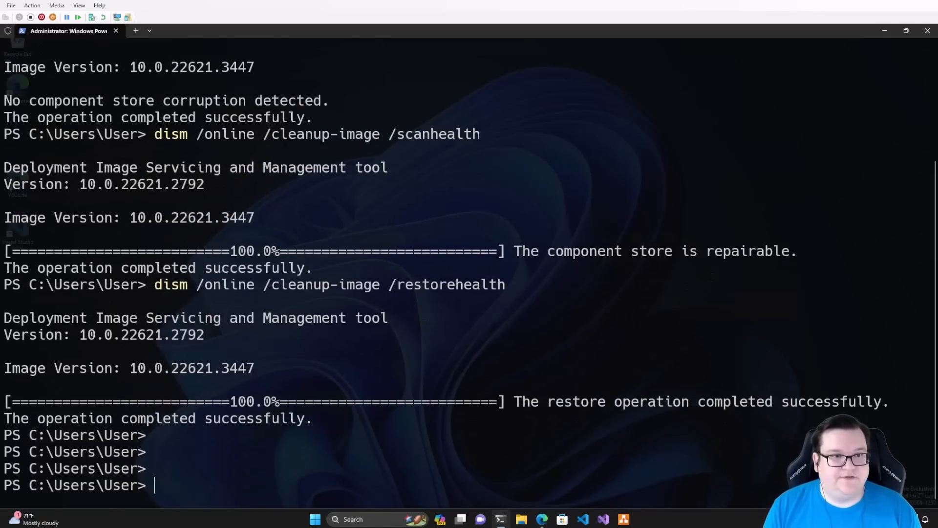
double_click(576, 401)
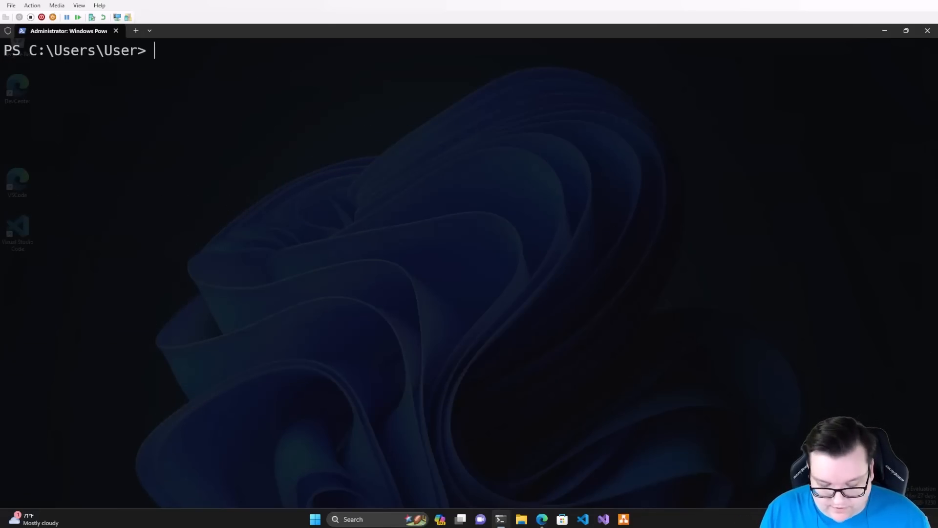
Run sfc /scannow in the elevated PowerShell to begin the system file scan
text(sfc)
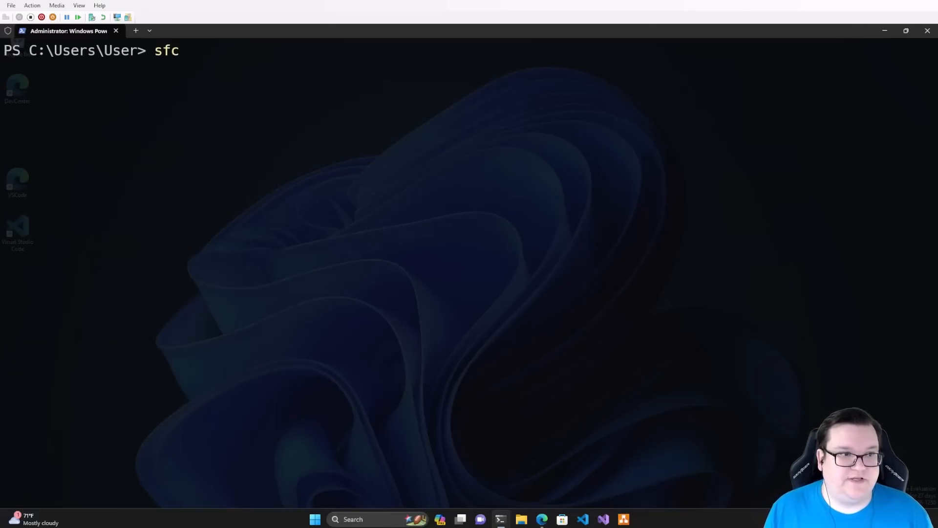
text(/scannow)
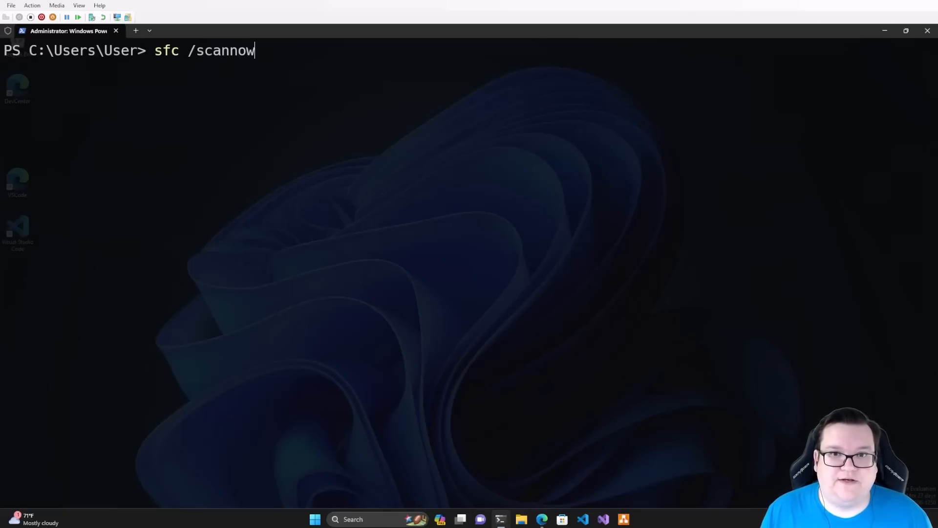
key(Enter)
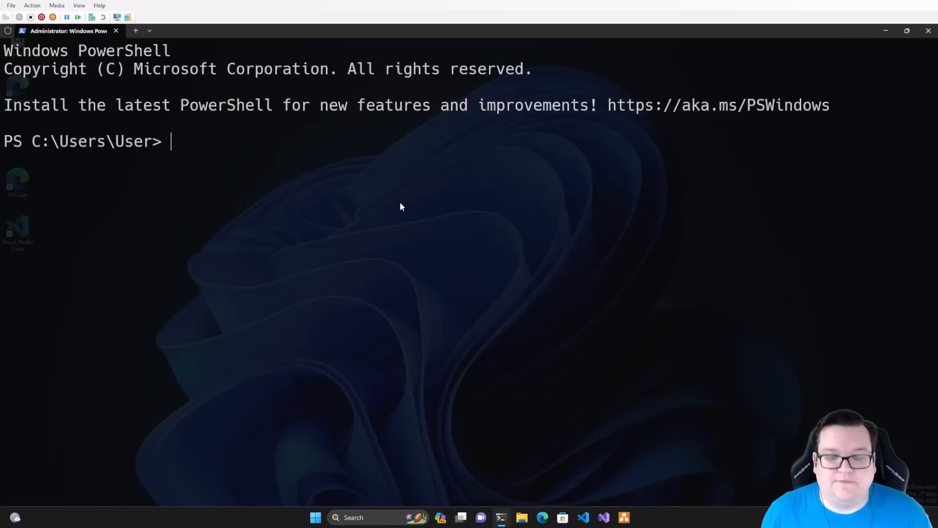
text(sfc)
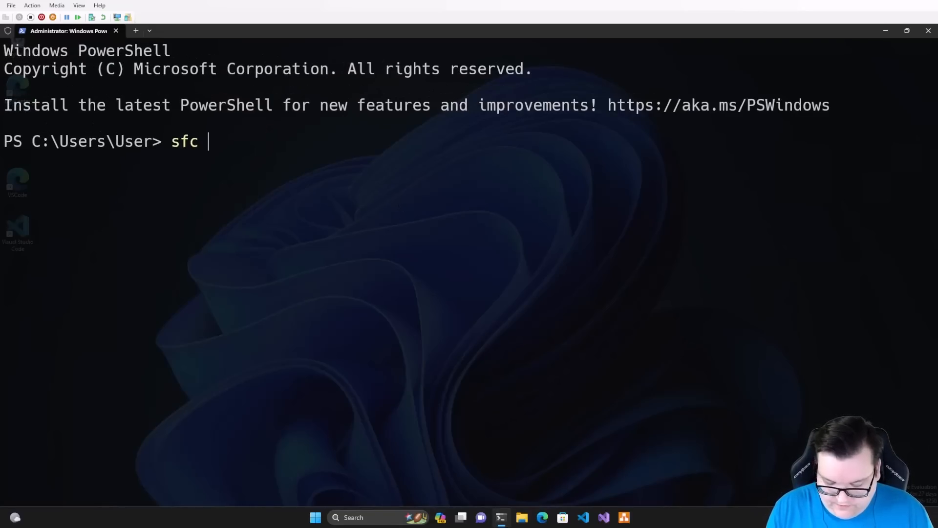
text(/scannow)
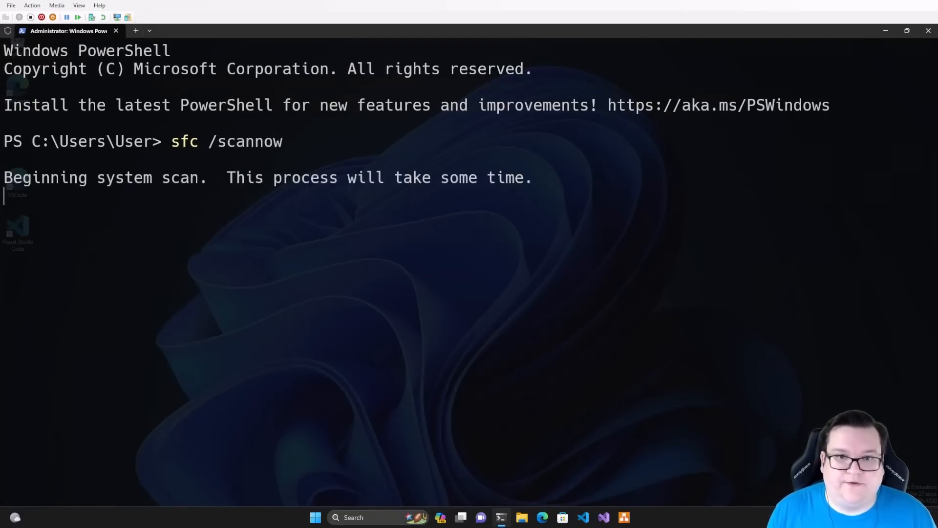